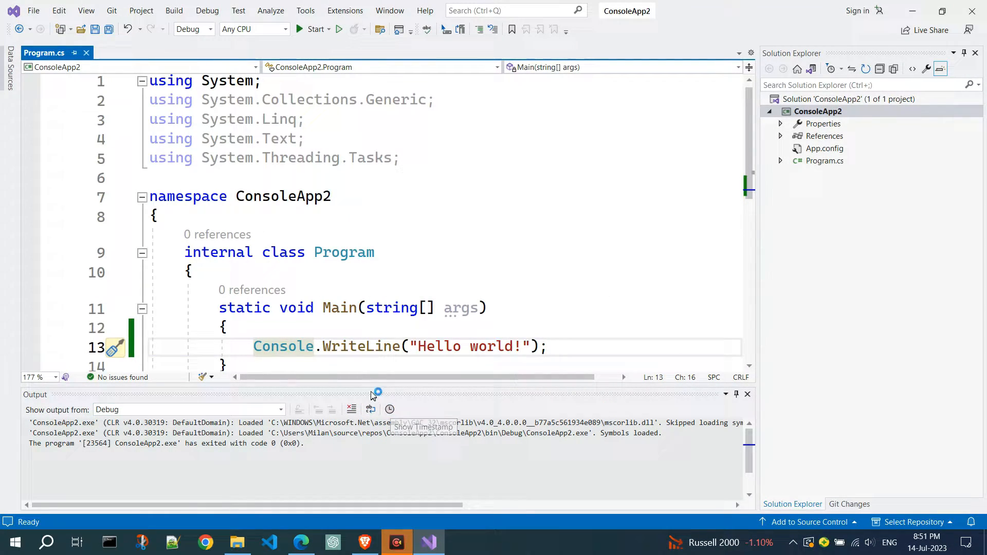
Run ConsoleApp2 to print 'Hello world!', then close it to return to the start window.
type("Console.ReadKey();")
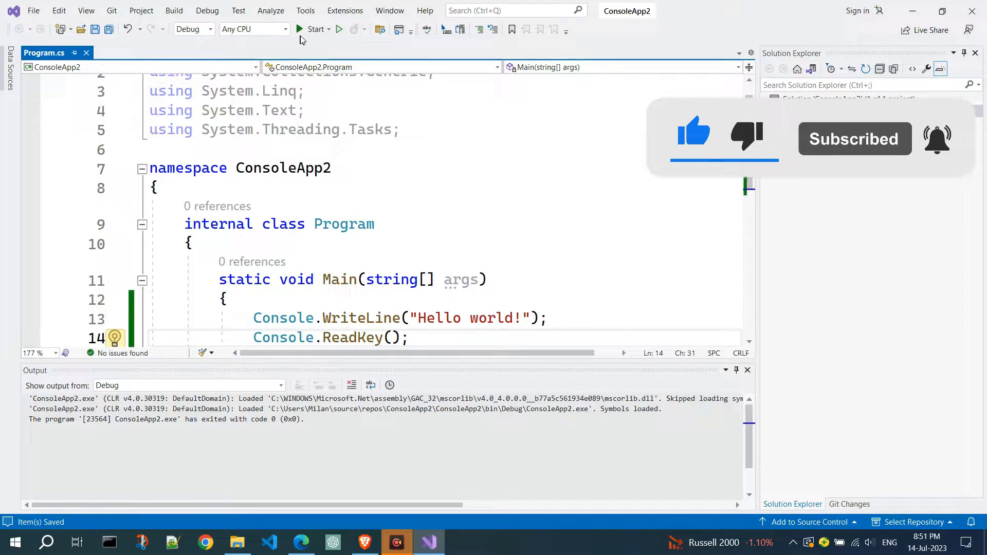
left_click(314, 29)
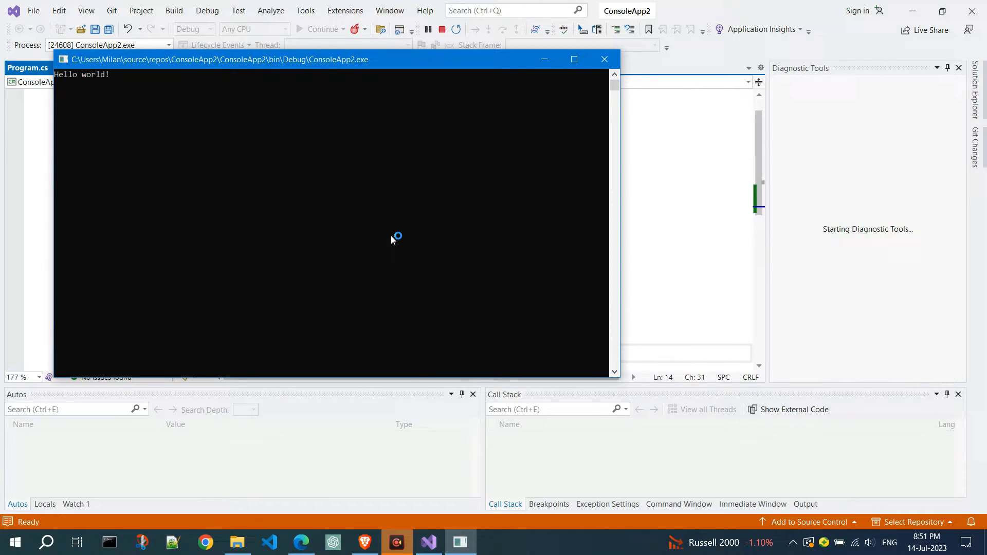
left_click(574, 58)
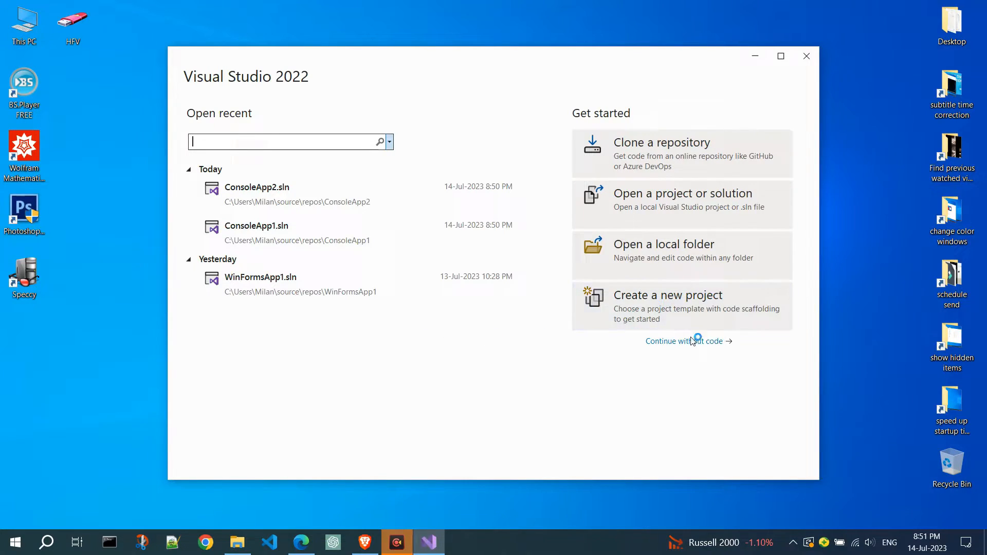
Start a new project and filter the templates by searching 'console app'.
left_click(667, 295)
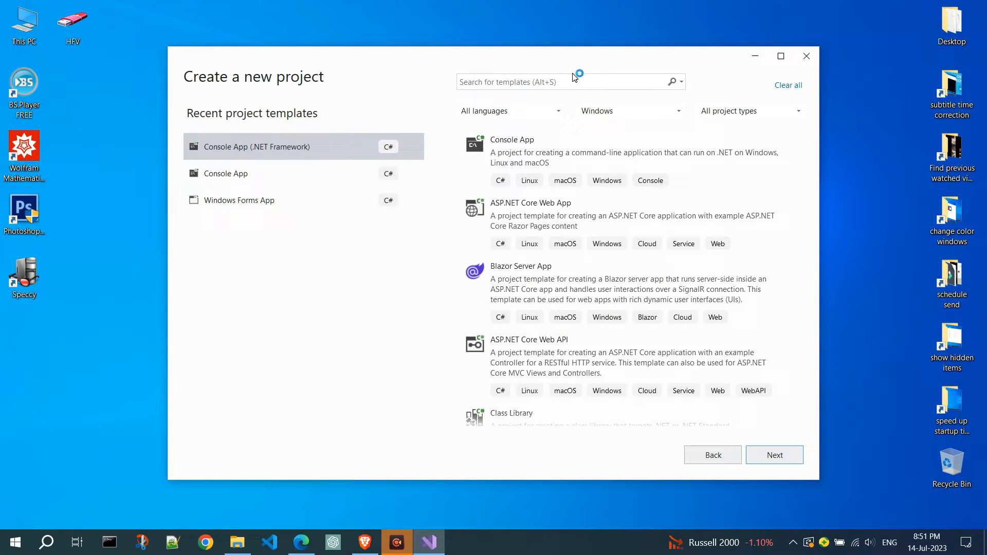
type("console app")
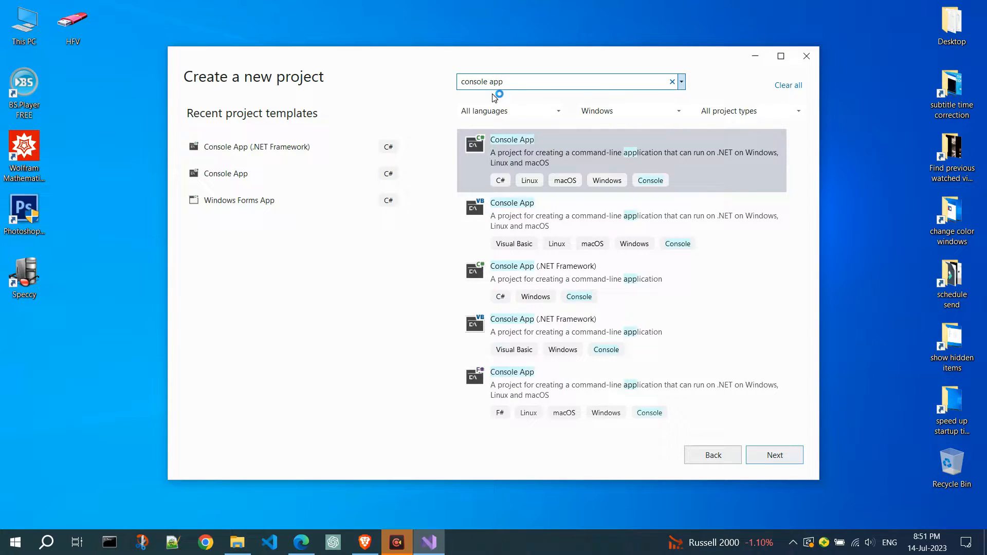
mouse_move(428, 264)
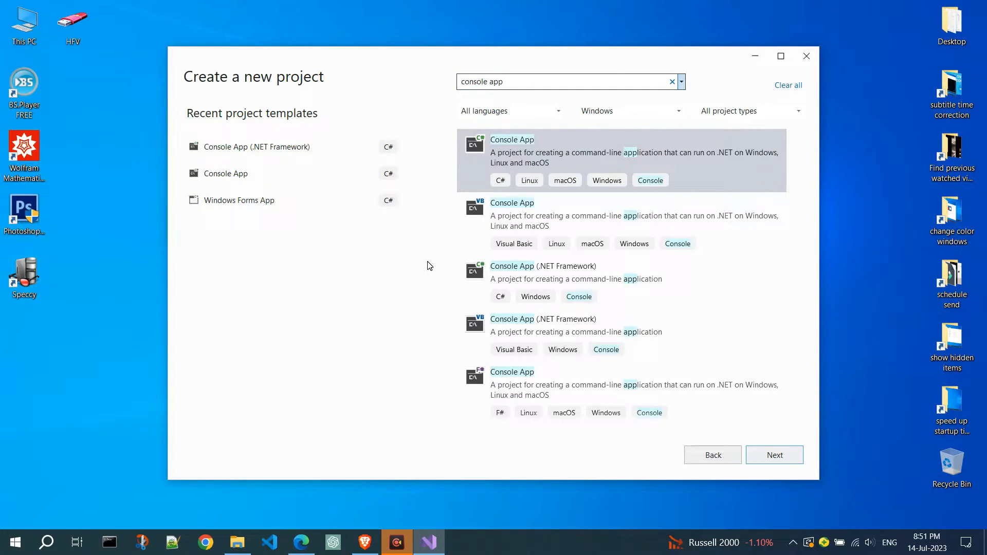
mouse_move(510, 315)
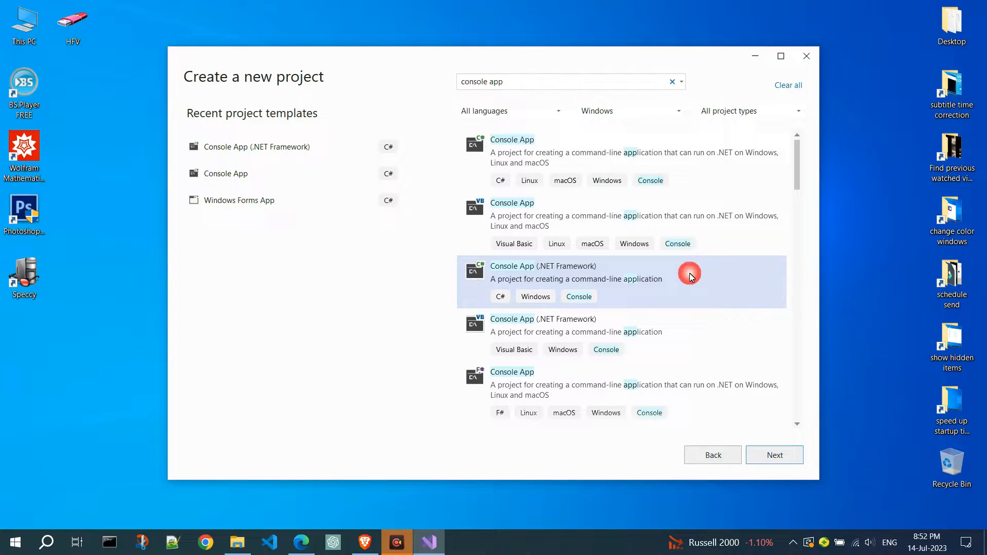
mouse_move(723, 376)
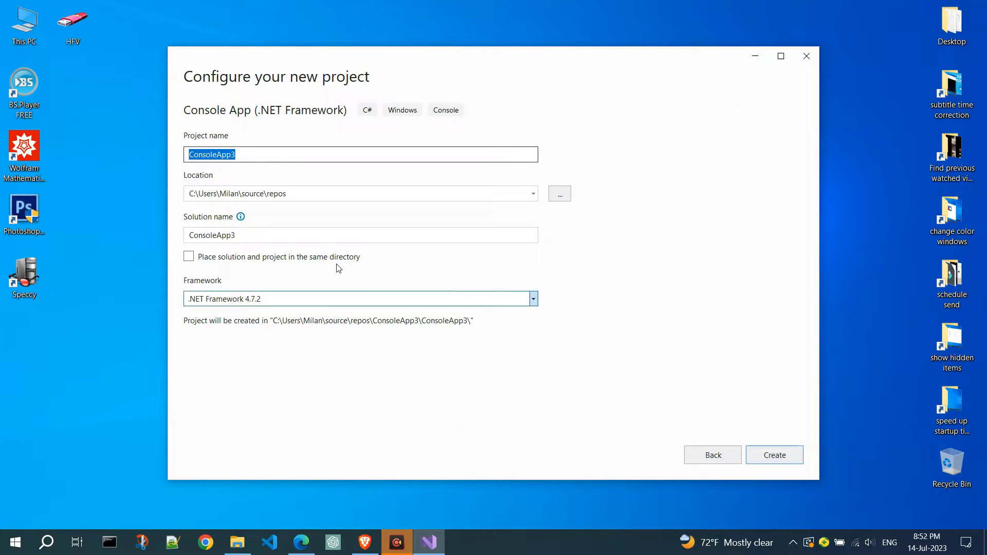
Name the new console project hello_world and create it.
type("hello_w")
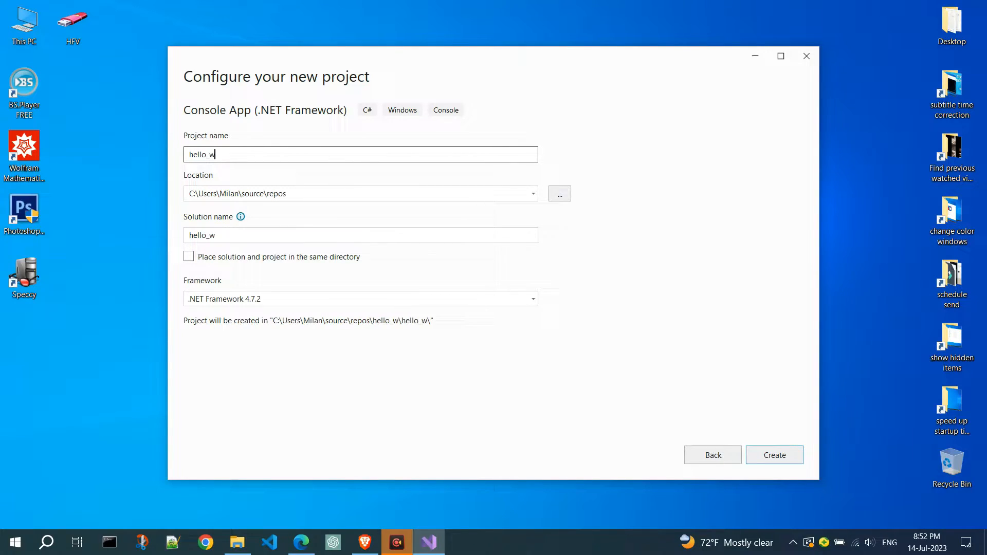
type("orld")
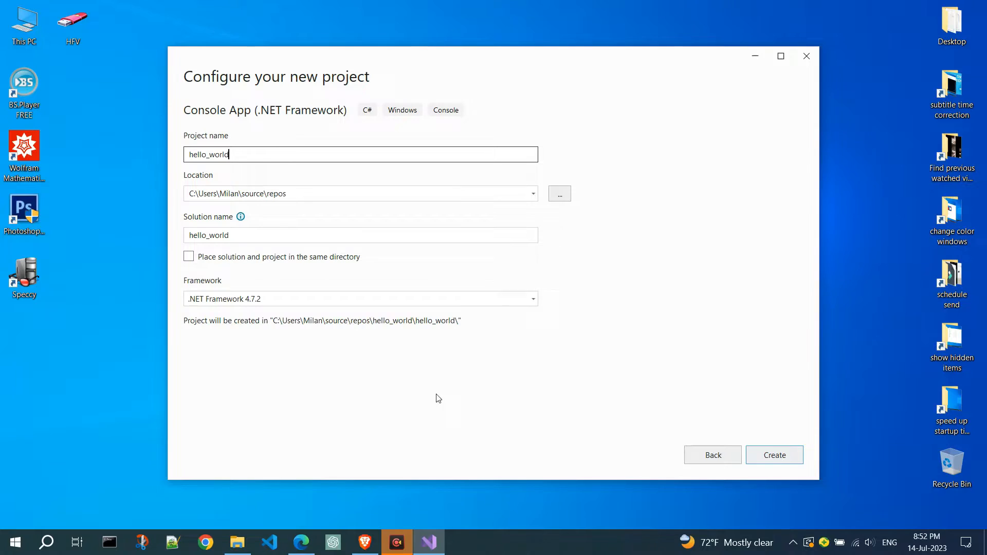
left_click(773, 454)
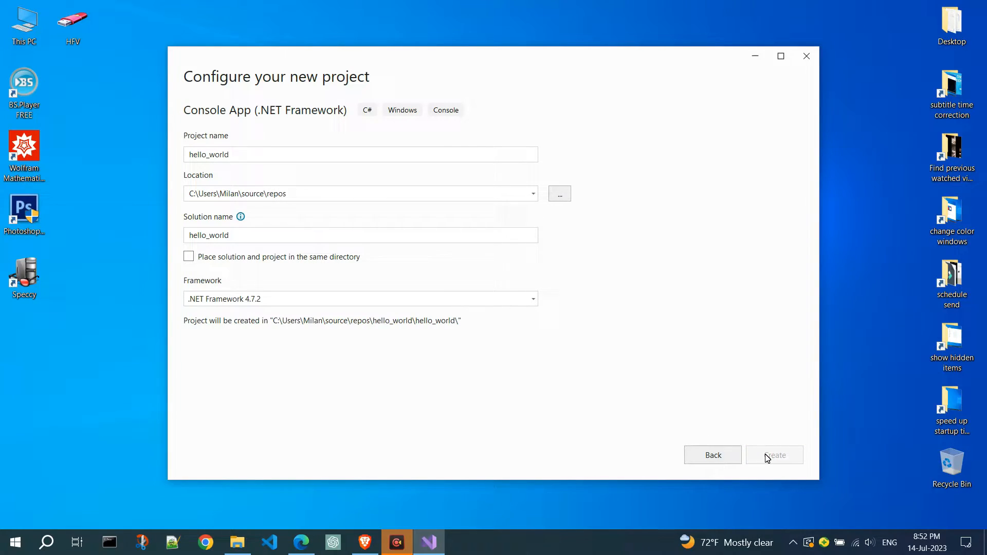
left_click(773, 455)
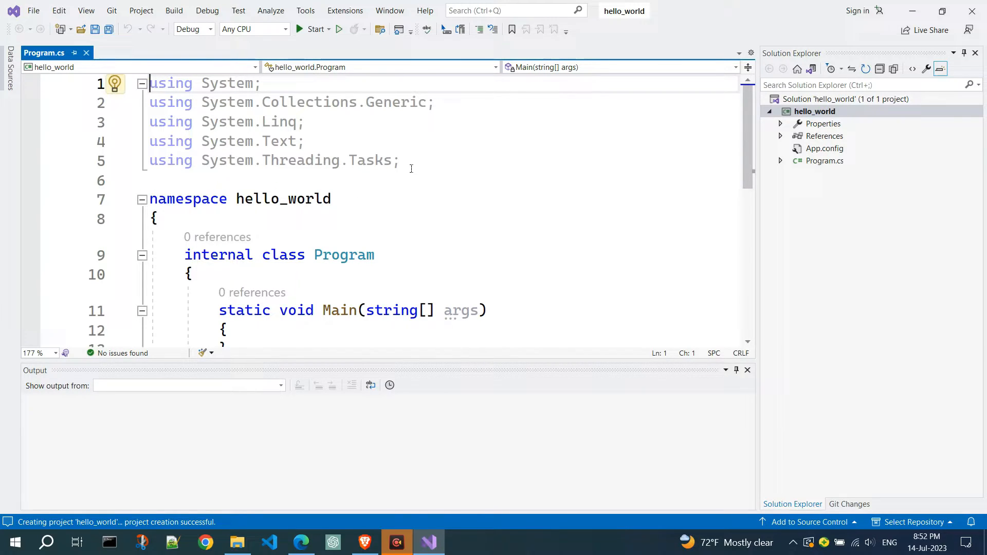
left_click_drag(149, 83, 399, 159)
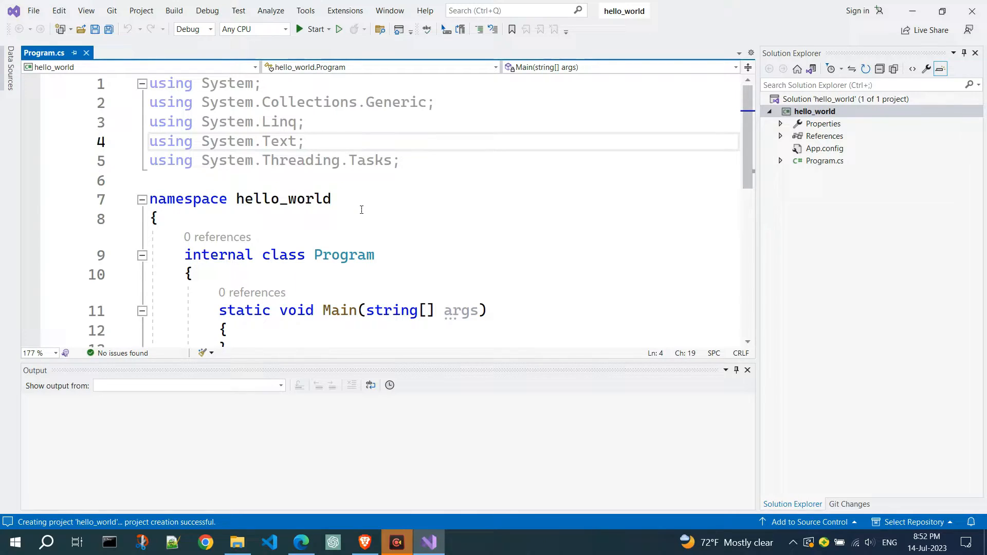
left_click(302, 141)
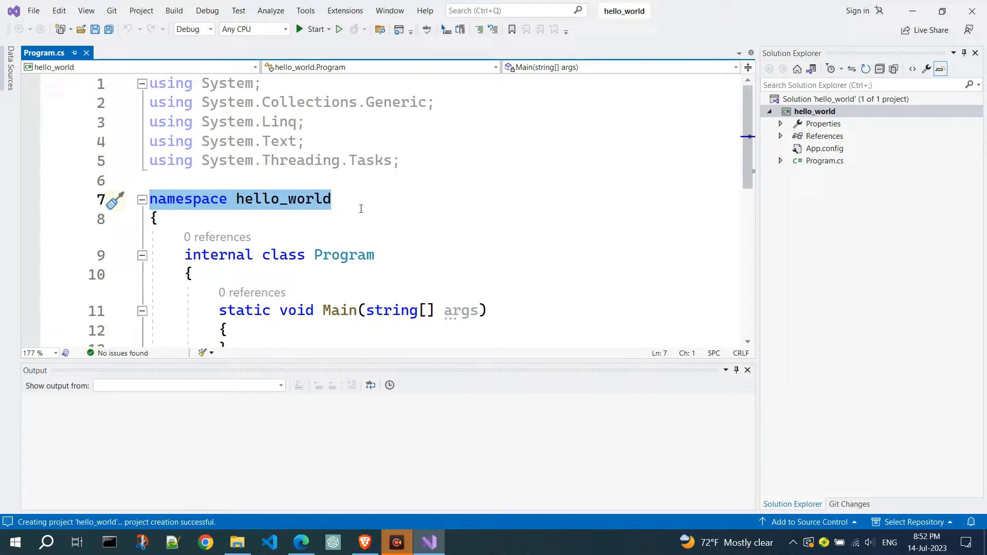
scroll("down", 3)
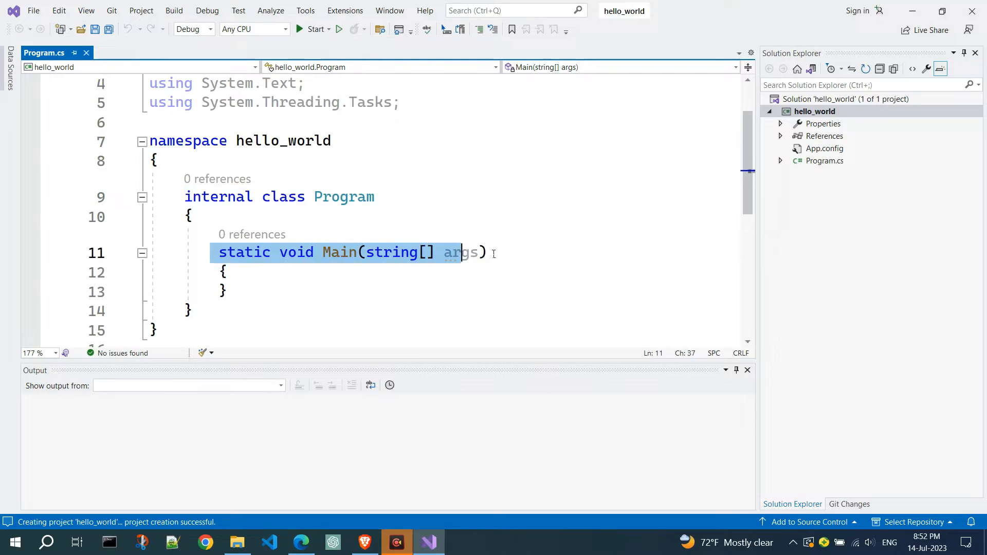
left_click(487, 253)
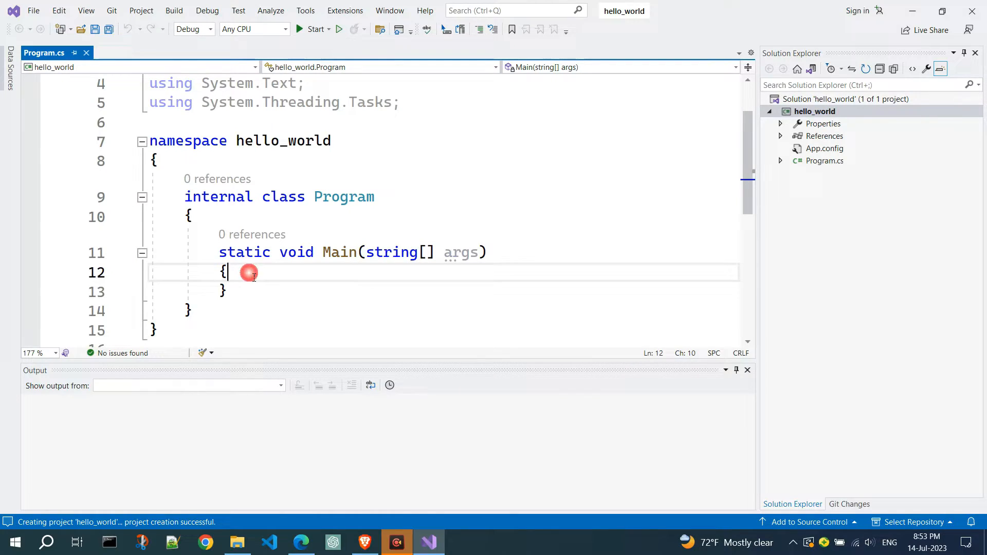
key("enter")
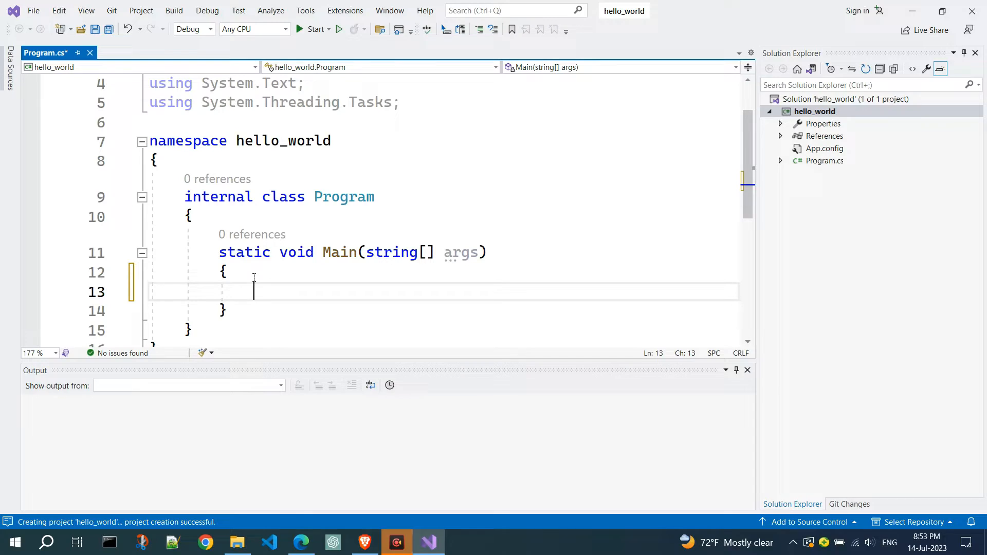
Add Console.WriteLine("Hello world!"); inside Main.
type("Console.WriteLine(")
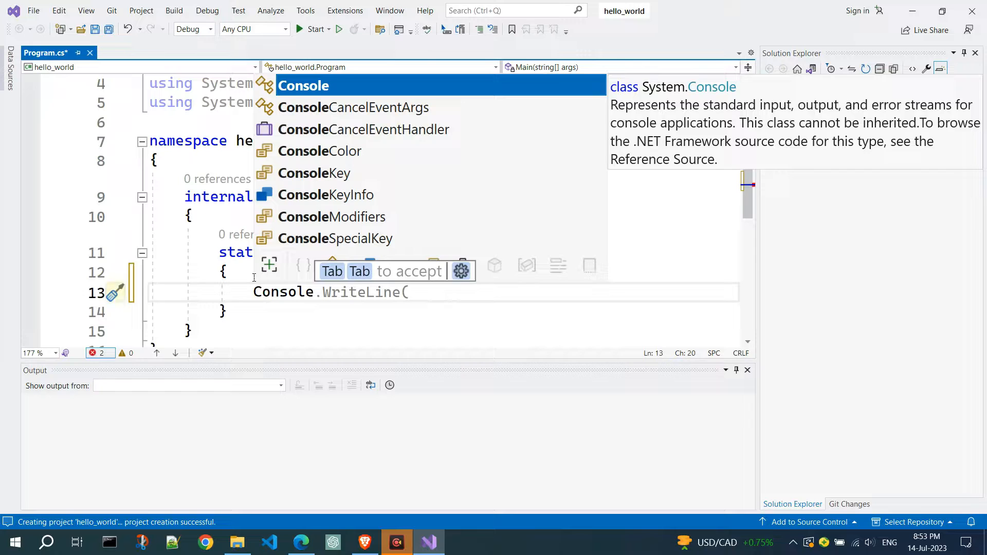
type("WriteLine(")
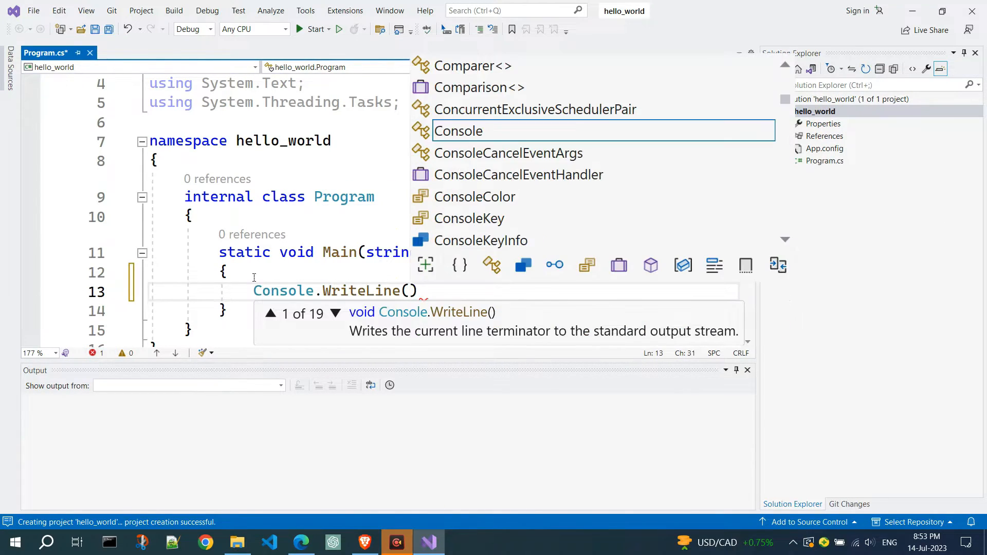
type("\"")
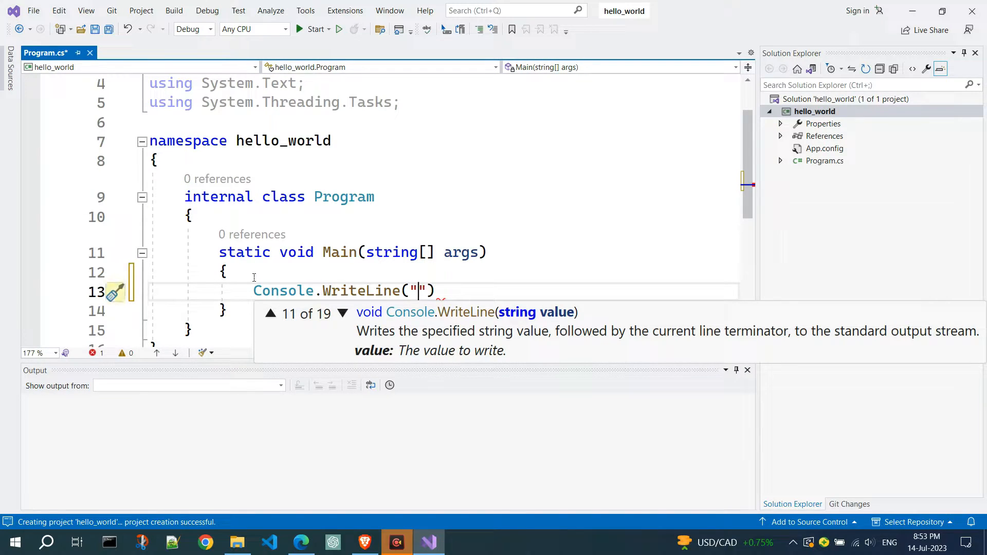
type("Hell")
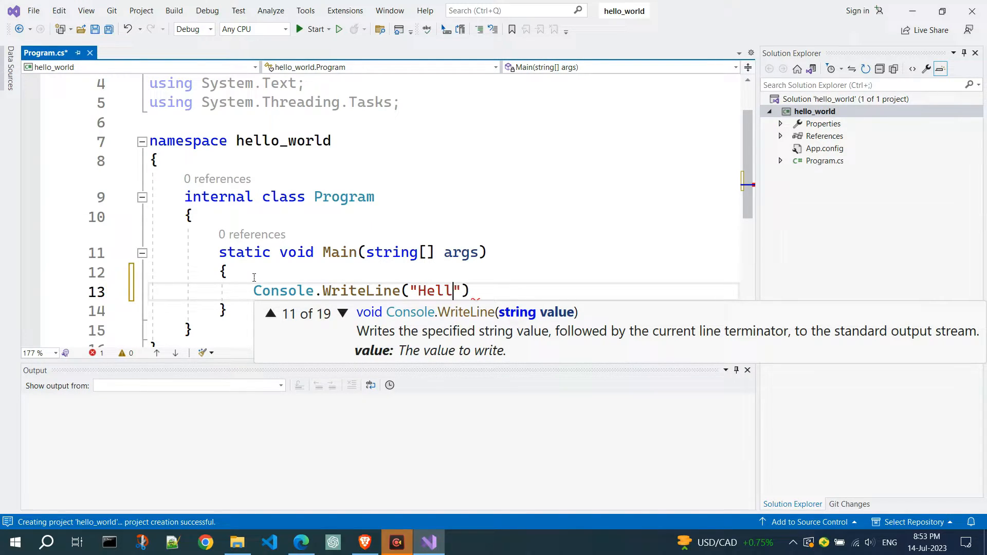
type("o world")
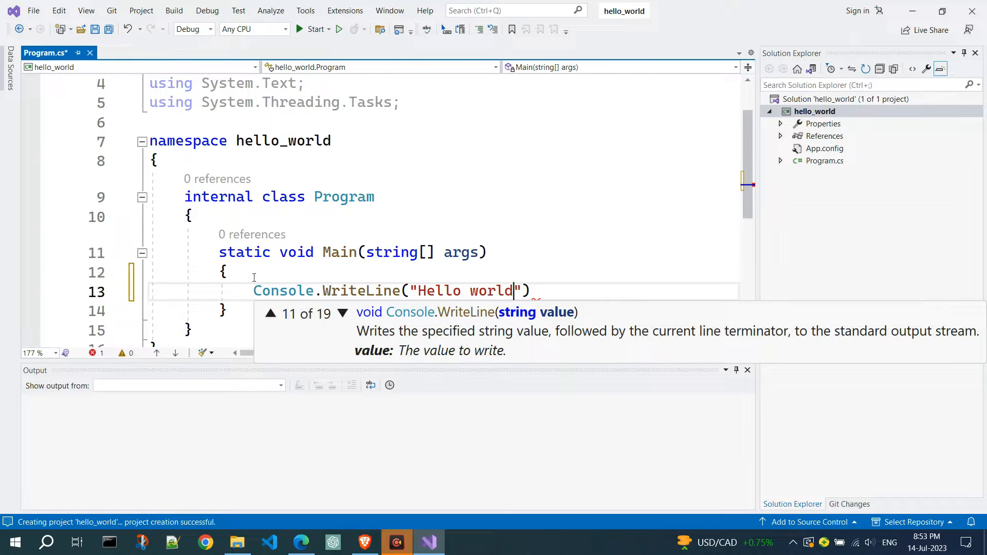
type("!")
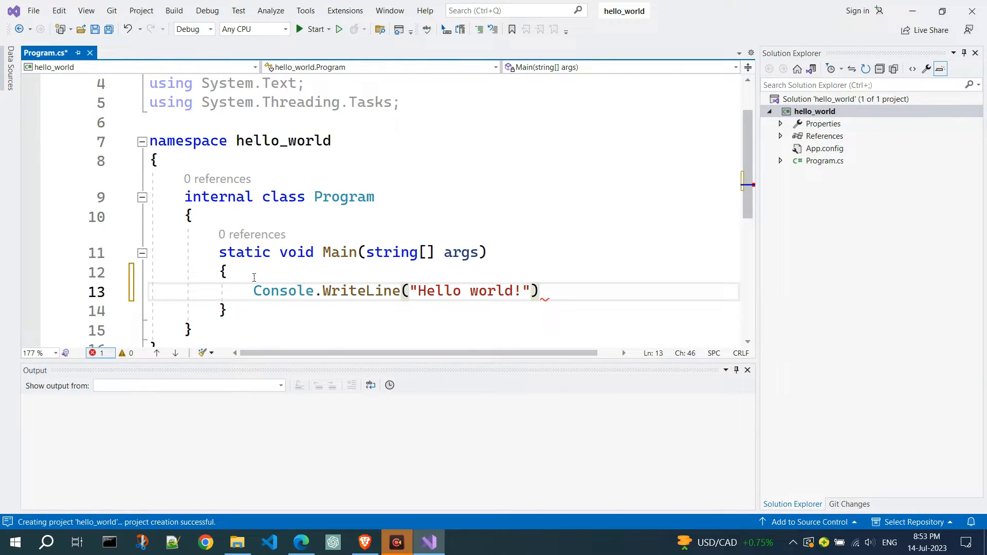
type(";")
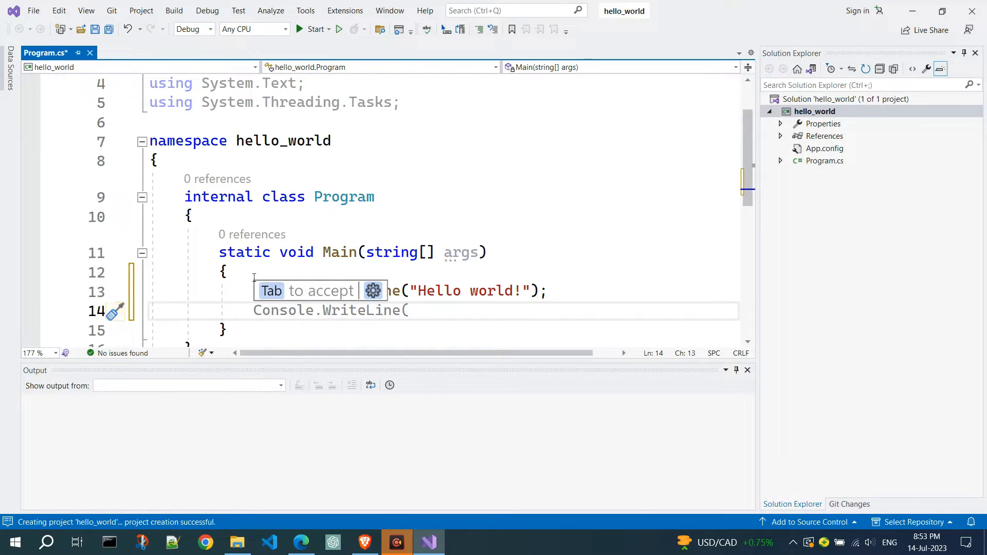
Add Console.ReadLine(); after the WriteLine statement.
type("Console.")
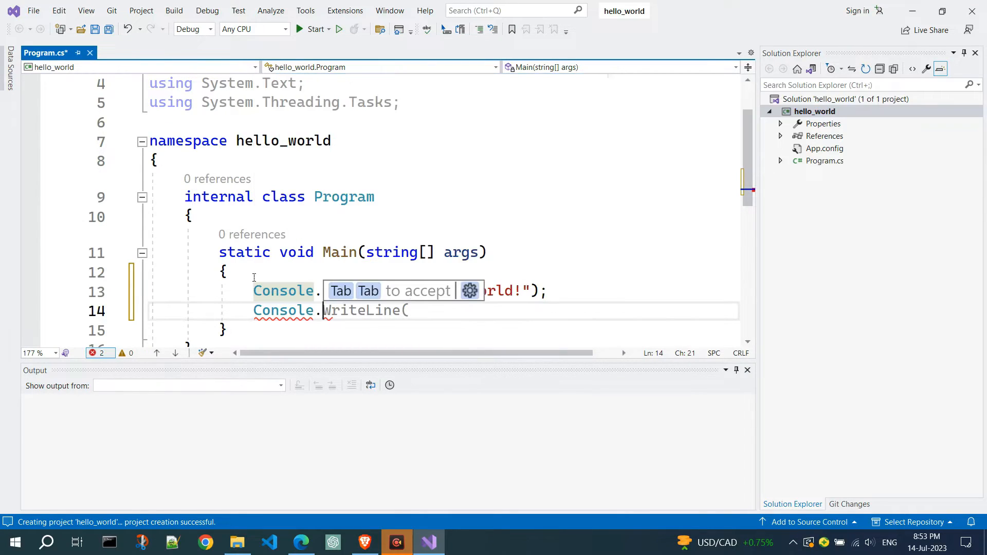
type("Read")
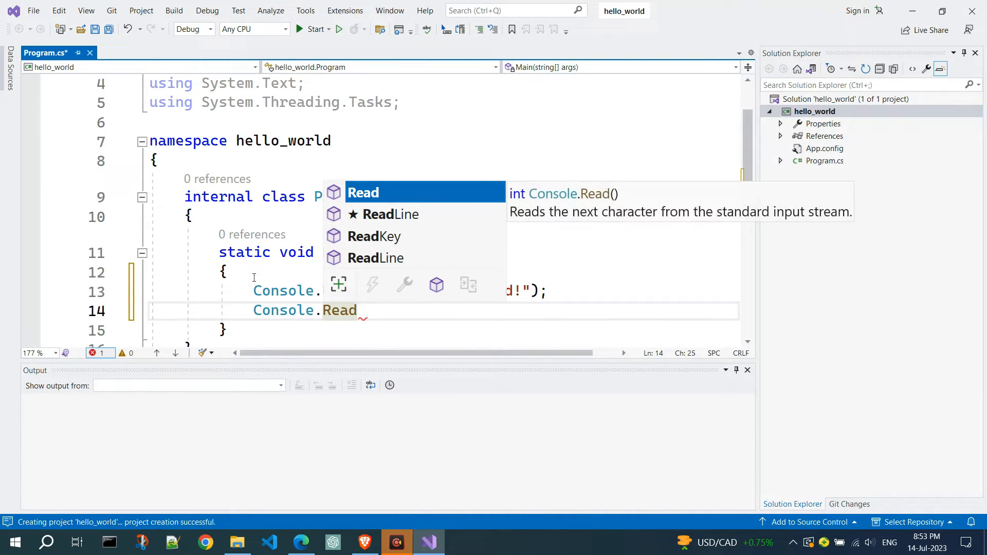
type("Line();")
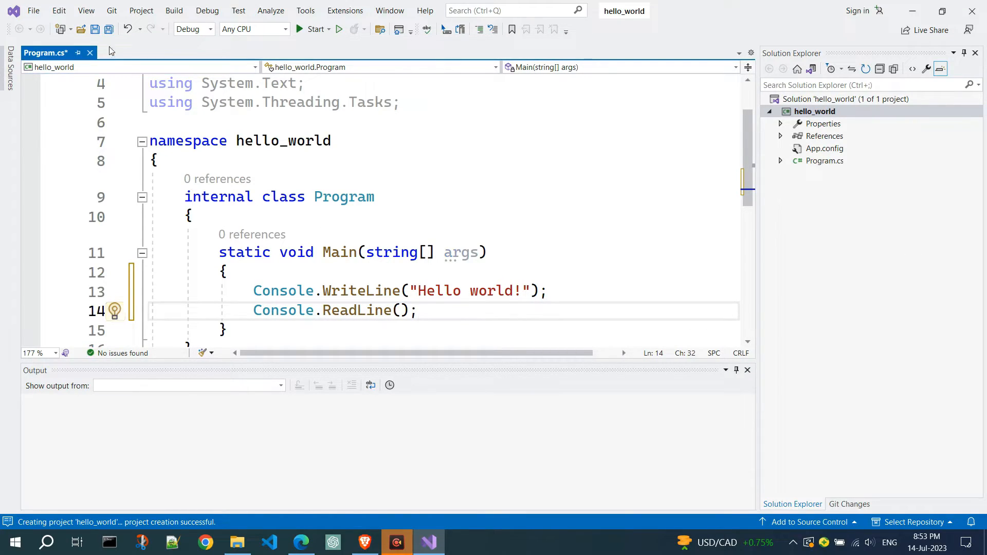
Save all files and run hello_world with Start to show 'Hello world!'.
left_click(95, 29)
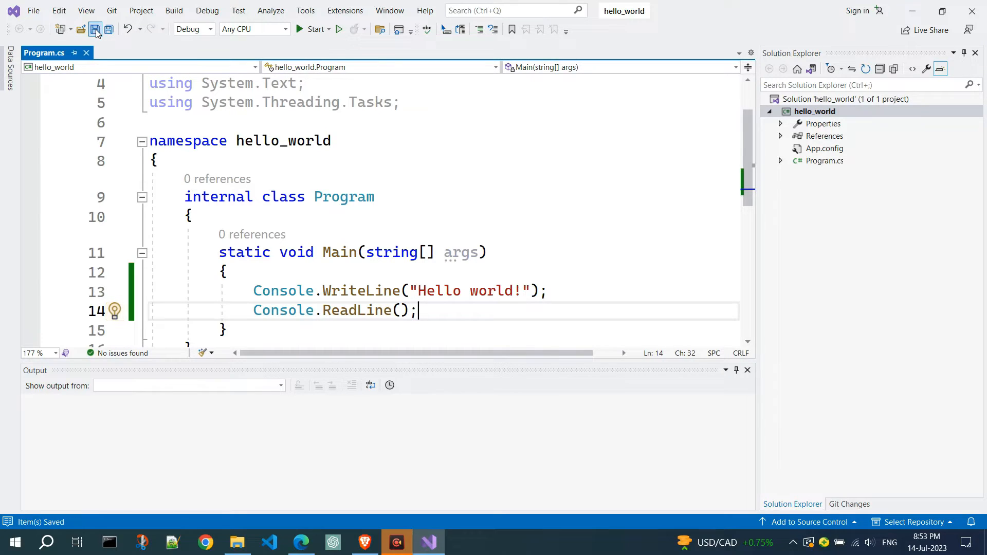
mouse_move(316, 29)
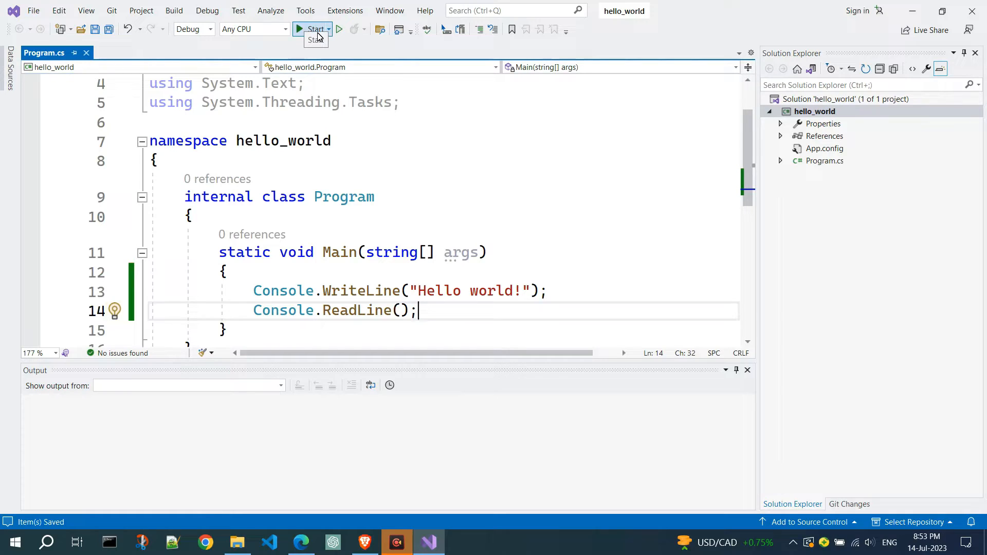
left_click(313, 29)
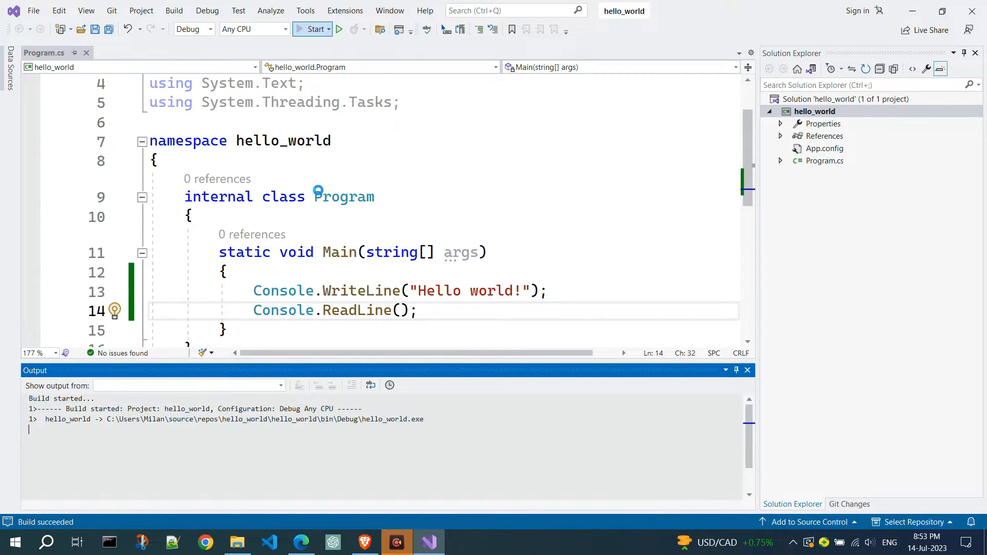
left_click(312, 28)
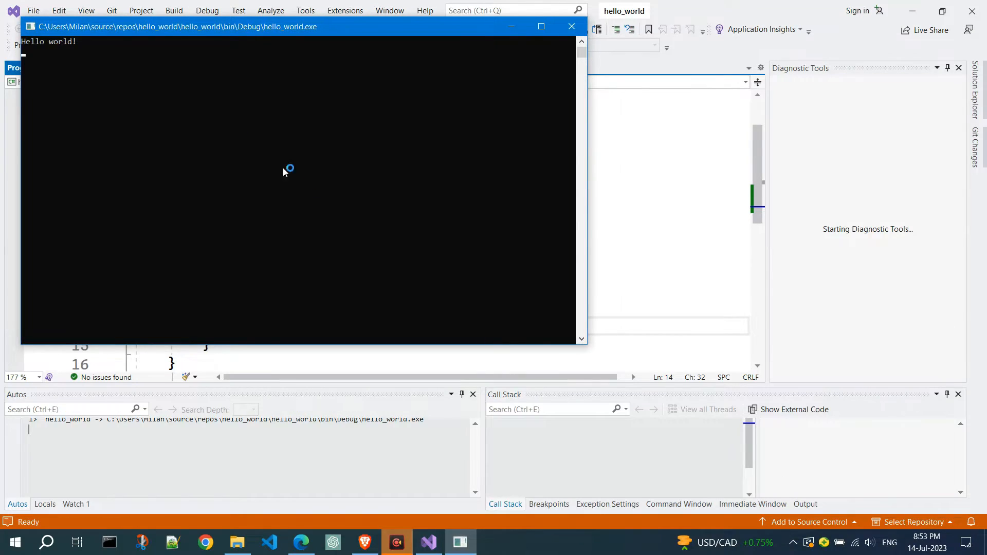